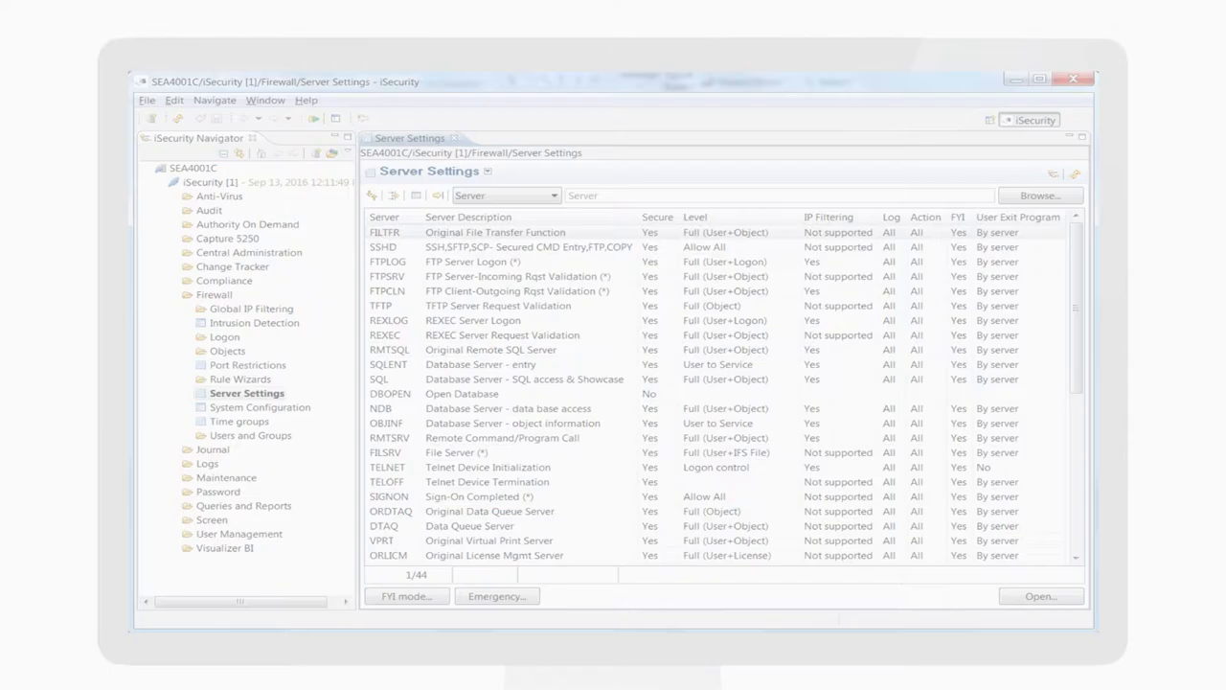
Step: Bring up the FTPLOG (FTP Server Logon) server's security settings for editing from Server Settings
double_click(387, 261)
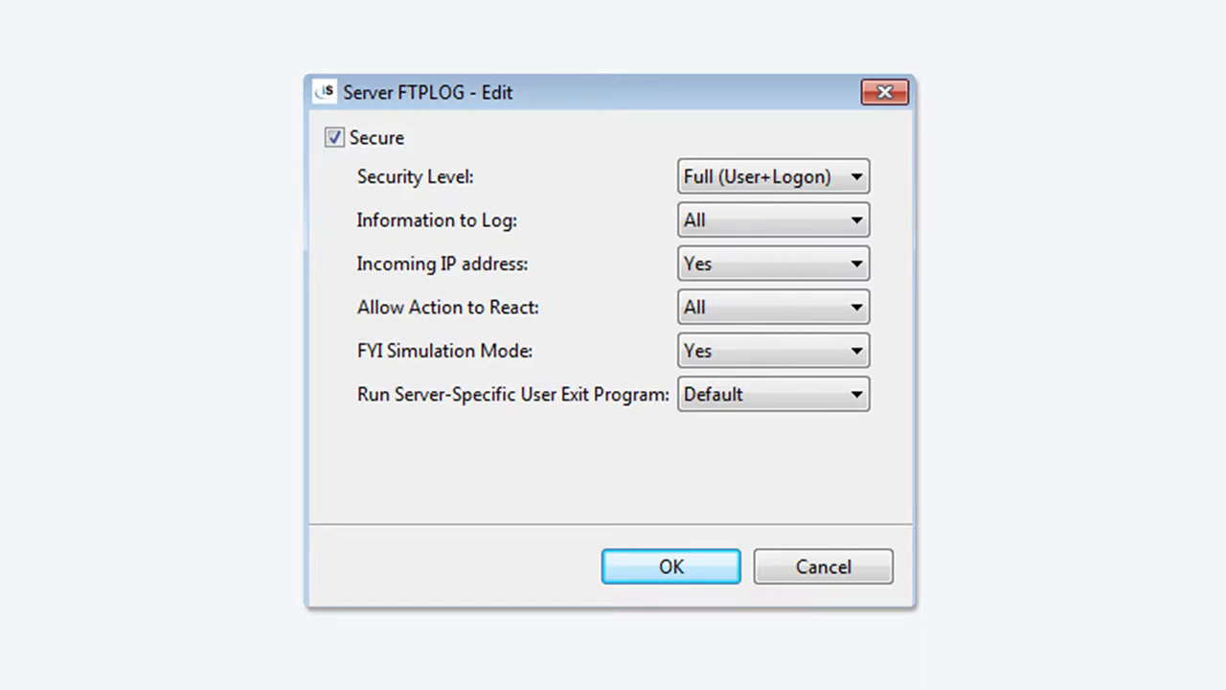
Step: Dismiss the FTPLOG edit dialog to return toward the Firewall log of allowed and rejected requests
left_click(670, 567)
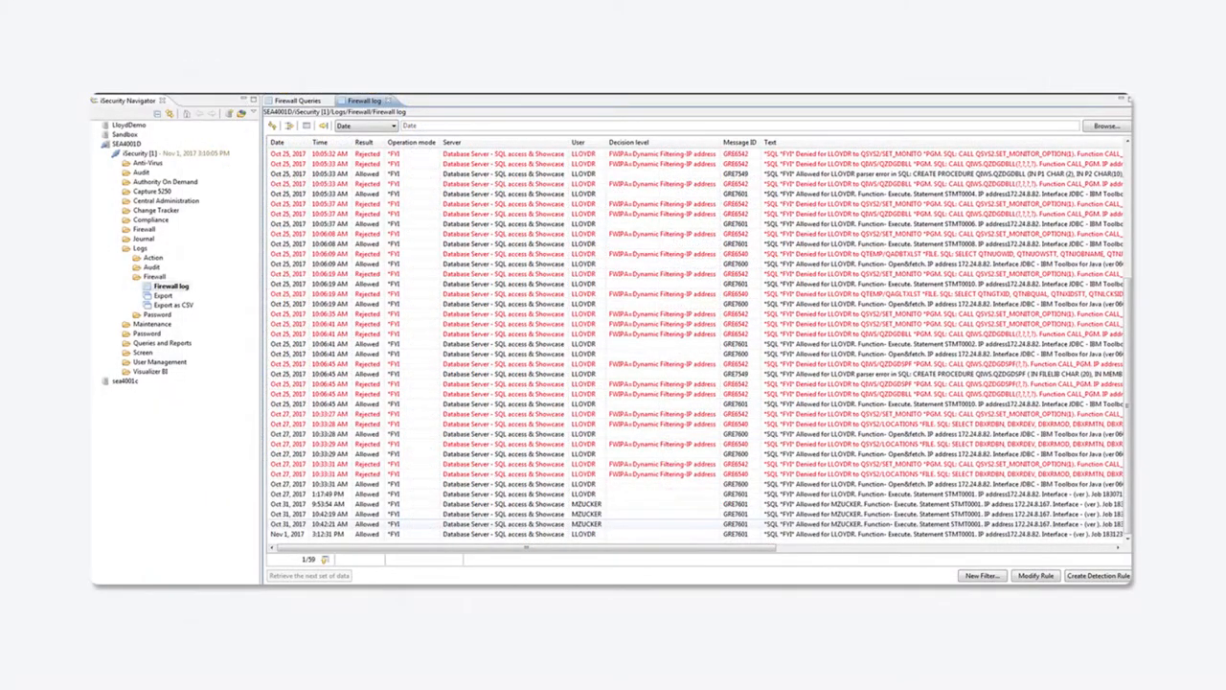
Step: Show the Visualizer BI Firewall analysis chart for RMTSRV records on Oct 31, 2017 by library
left_click(170, 285)
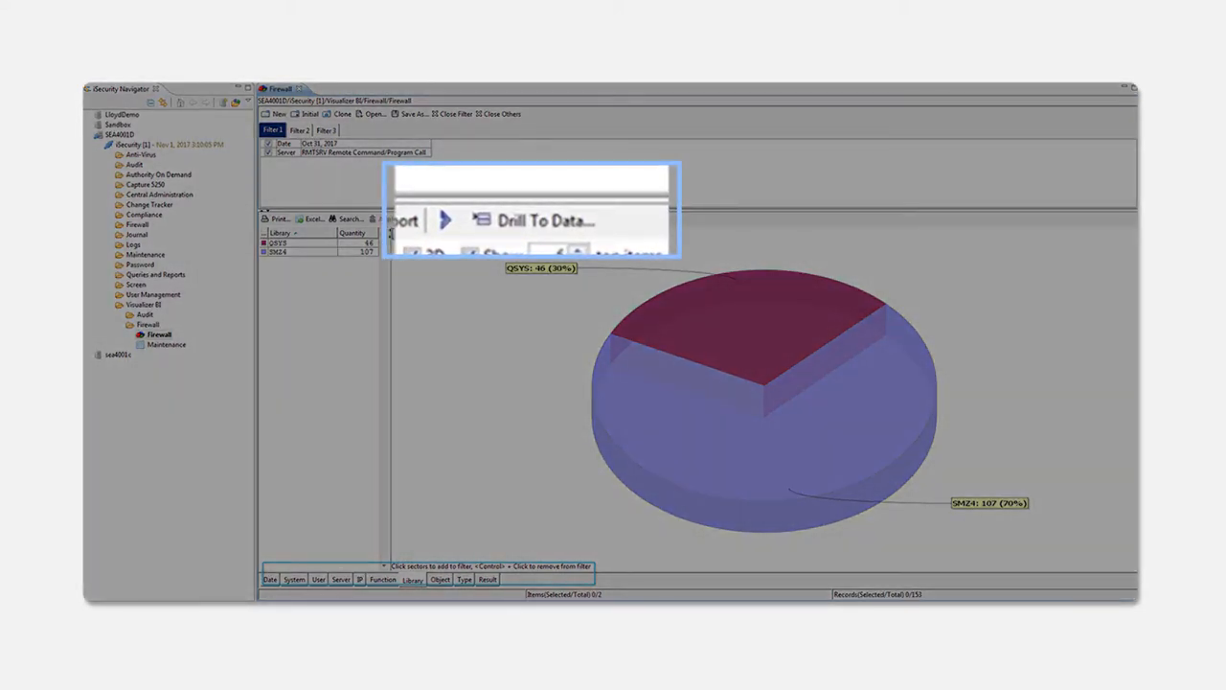
left_click(546, 219)
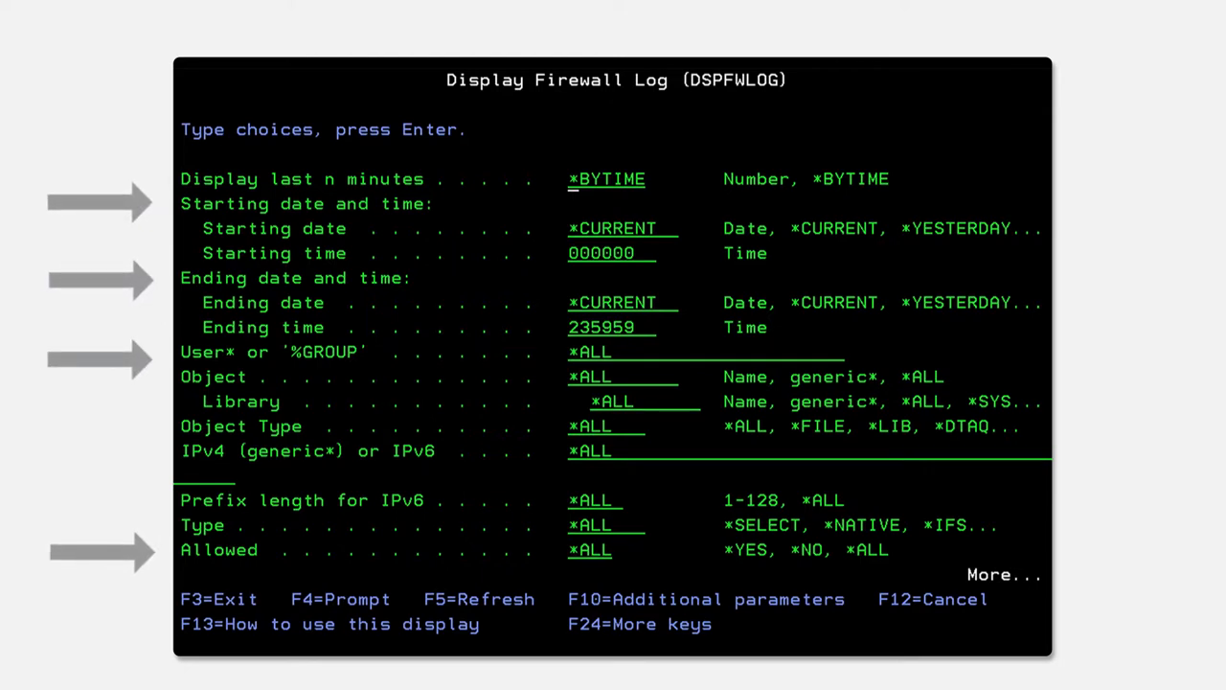
Step: Run DSPFWLOG to list the 11/01/17 firewall log entries with denied and allowed requests
key("Enter")
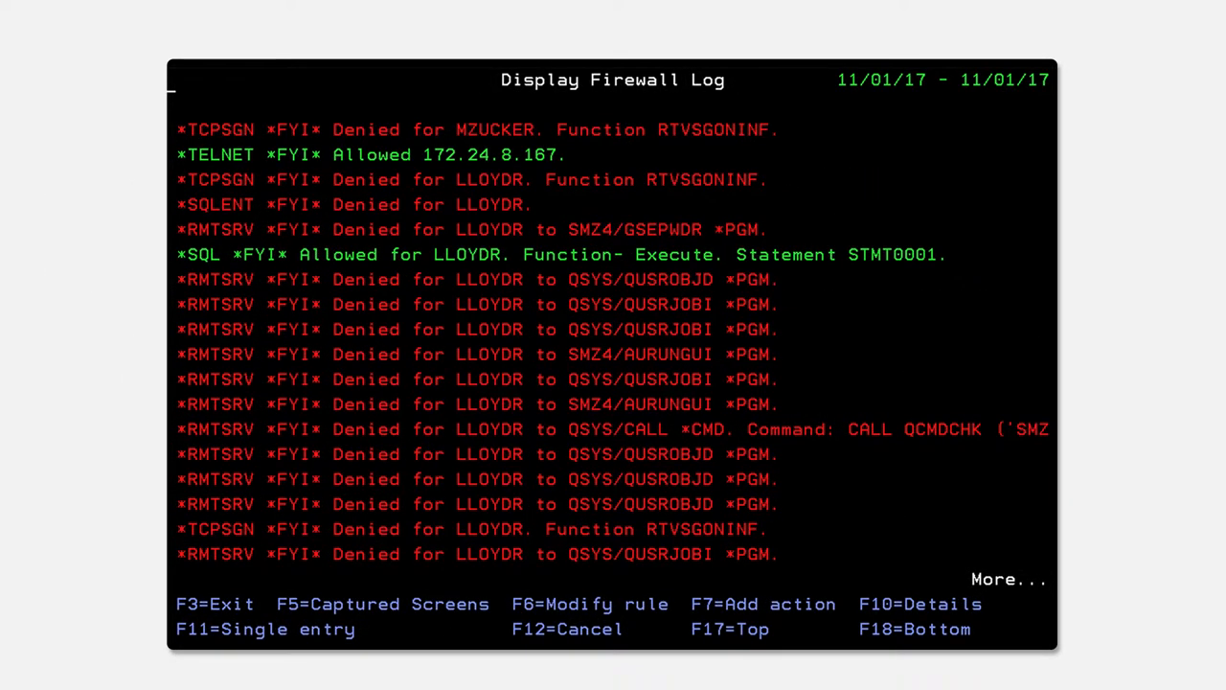